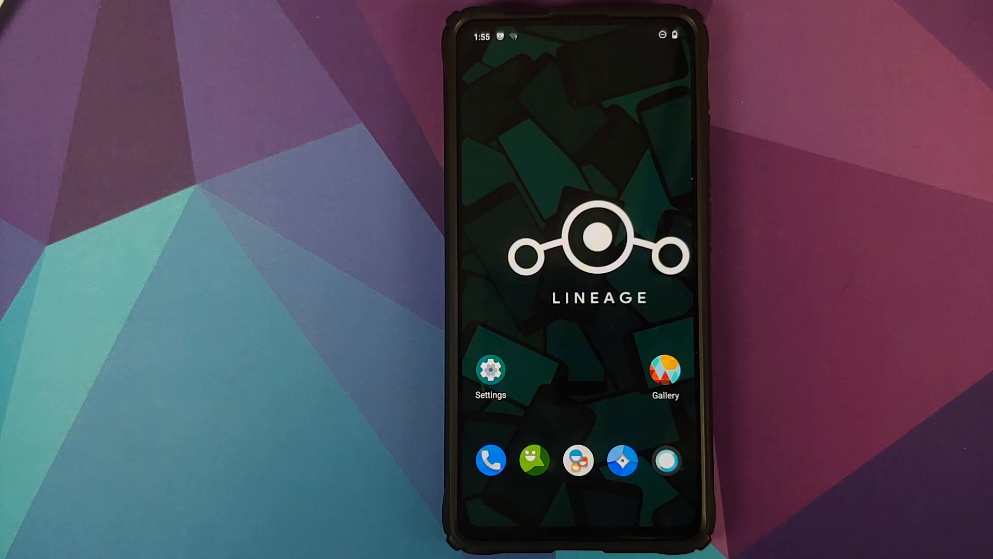
# Launch Settings from the home screen to reach the Security page
pyautogui.click(490, 370)
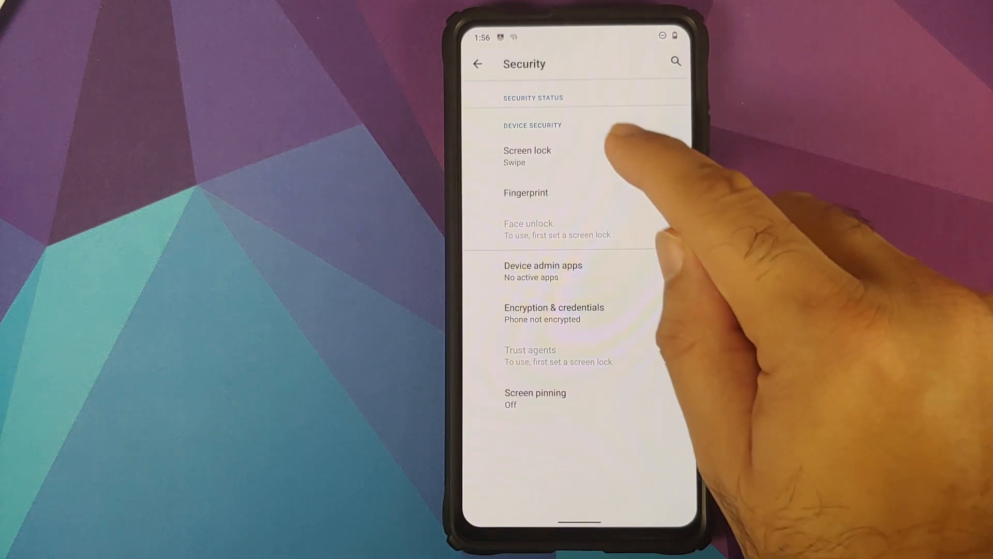
# Set a PIN screen lock, start face unlock setup and confirm the PIN
pyautogui.click(527, 155)
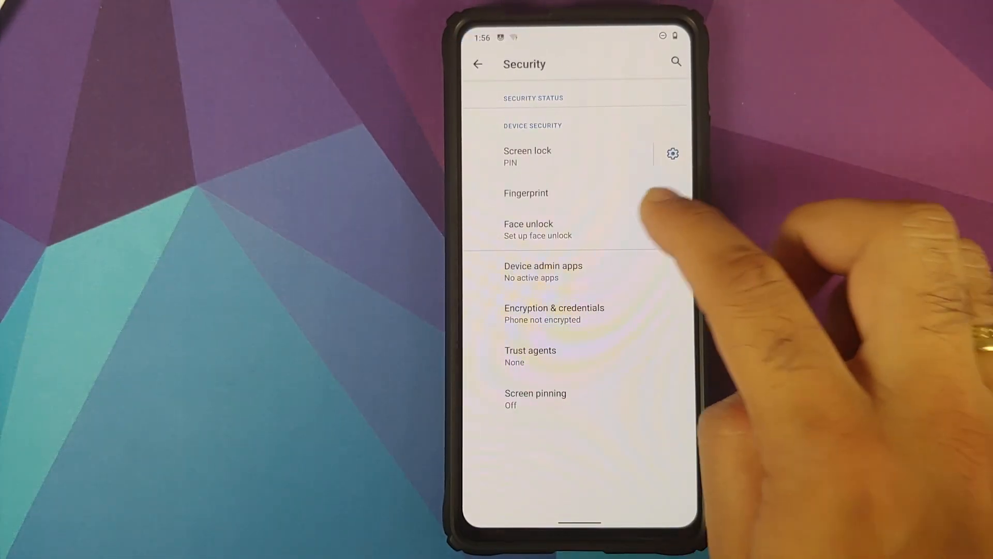
pyautogui.click(671, 153)
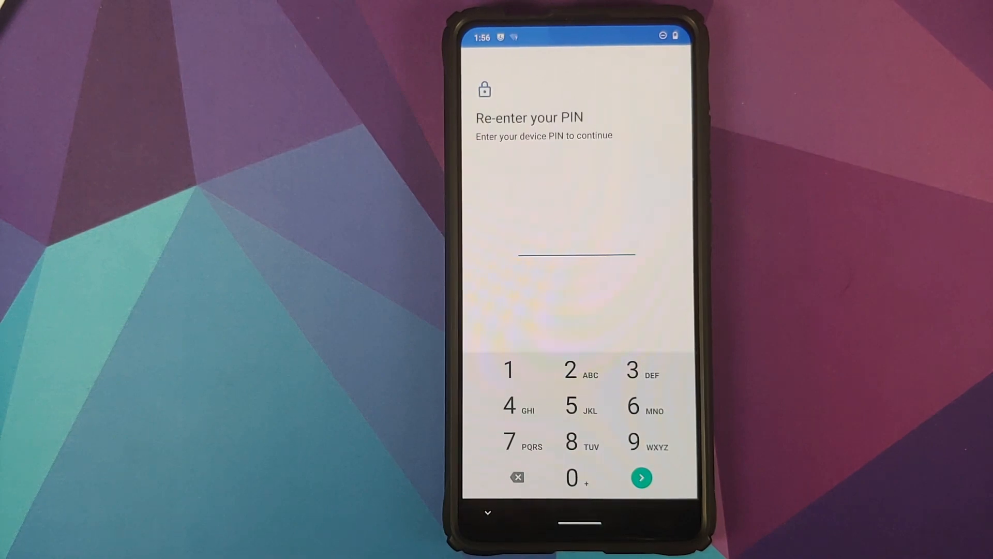
pyautogui.click(641, 476)
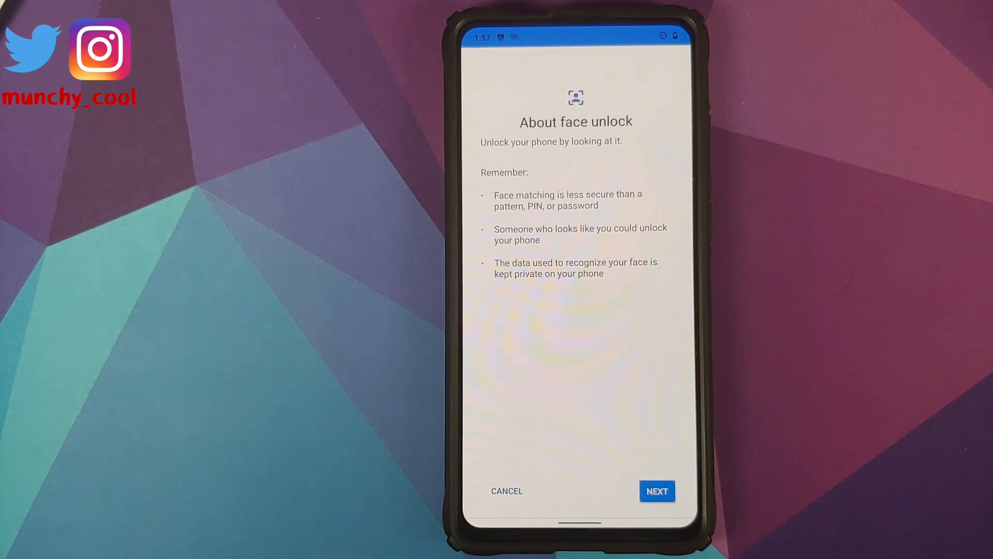
# Scan the face after the introduction and finish on the All set screen
pyautogui.click(657, 491)
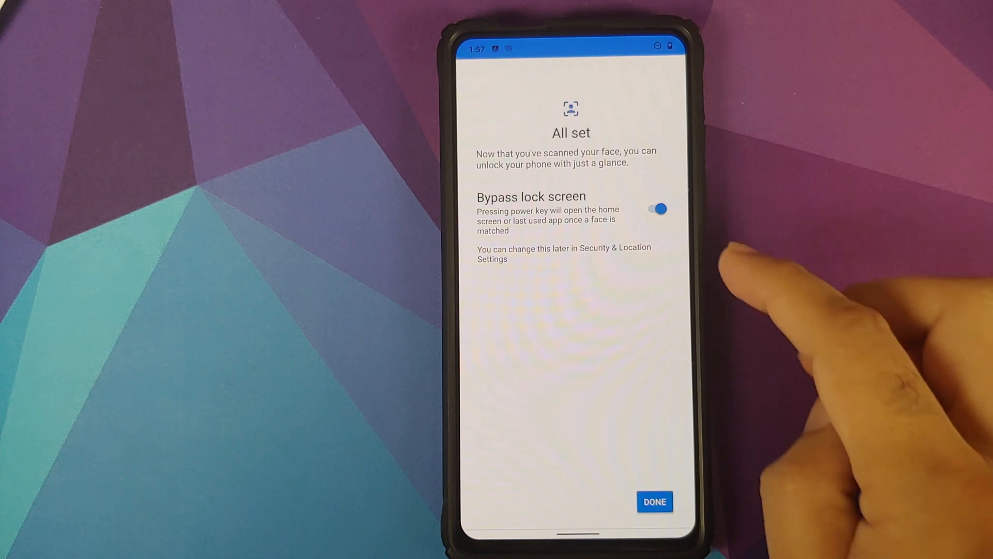
pyautogui.moveTo(696, 254)
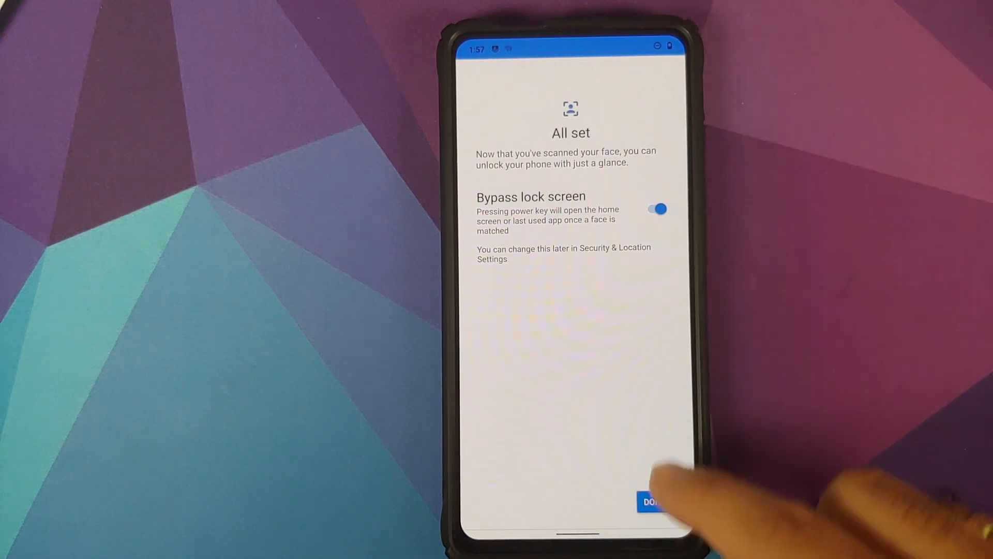
pyautogui.click(651, 501)
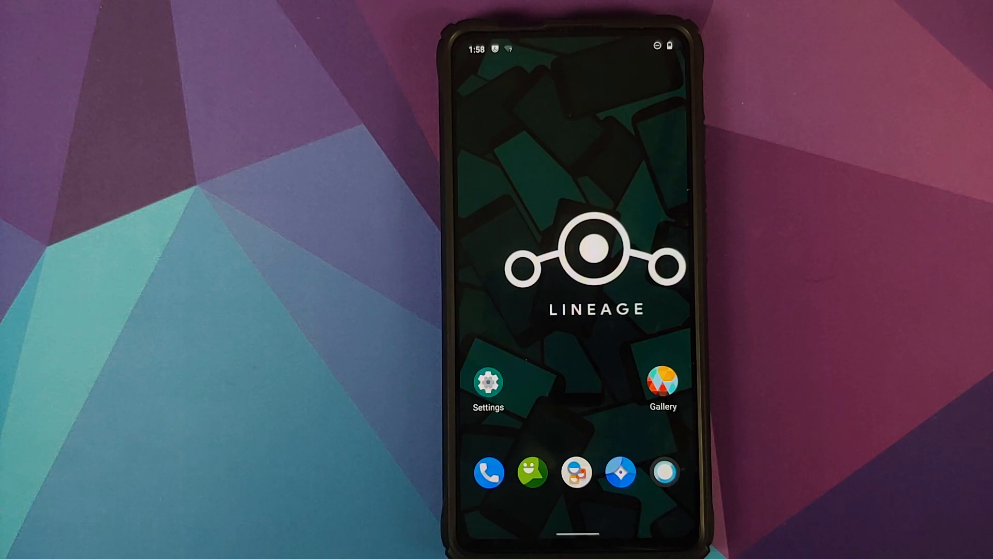
# Launch Settings again, now listing screen lock and face unlock under Security
pyautogui.click(488, 380)
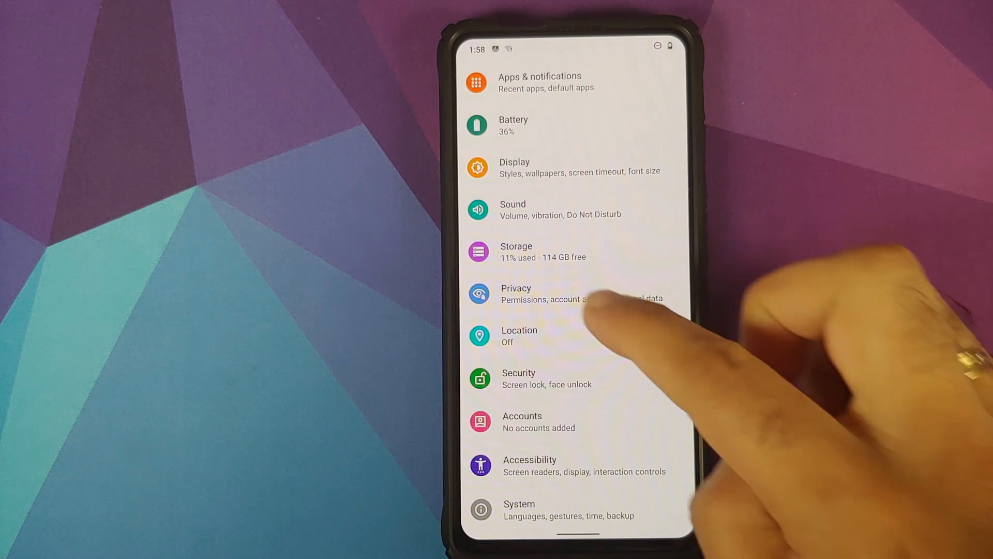
# Switch off the Screenshot toggle under Sound > Advanced and go back to Settings
pyautogui.scroll(-3)
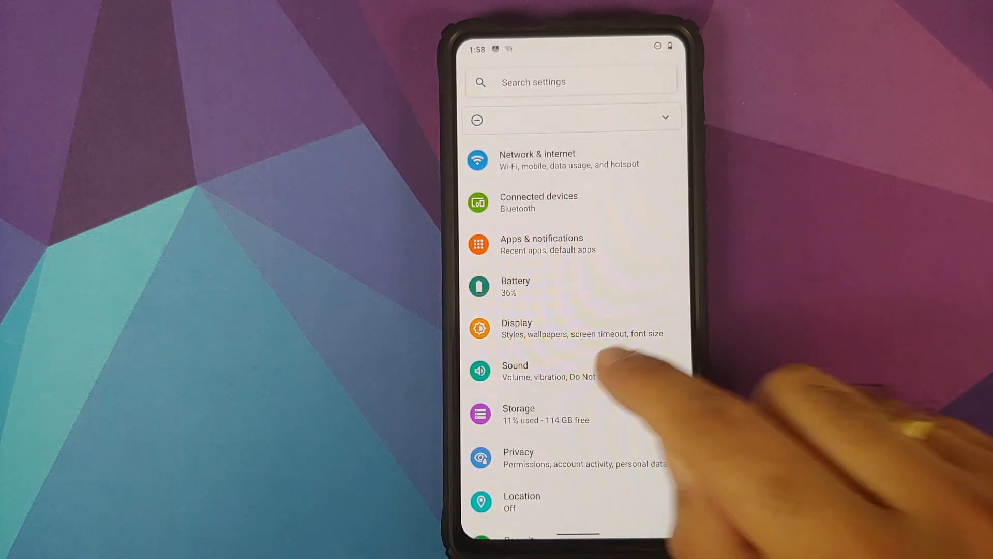
pyautogui.click(515, 371)
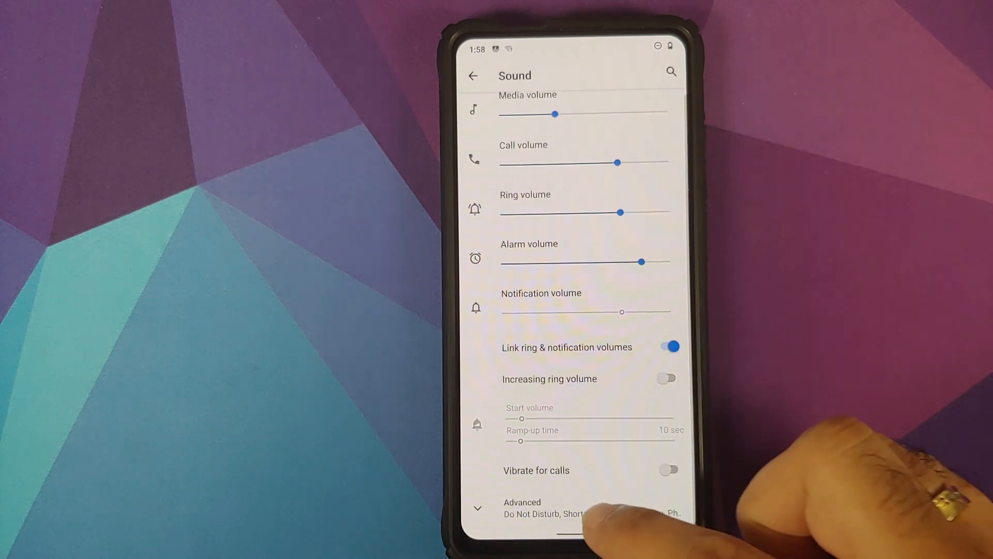
pyautogui.scroll(-3)
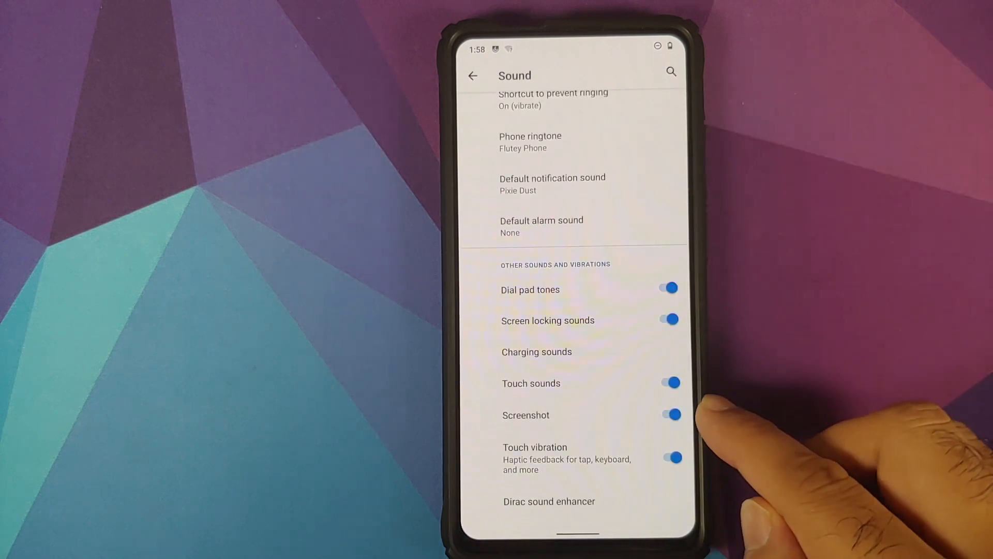
pyautogui.click(669, 414)
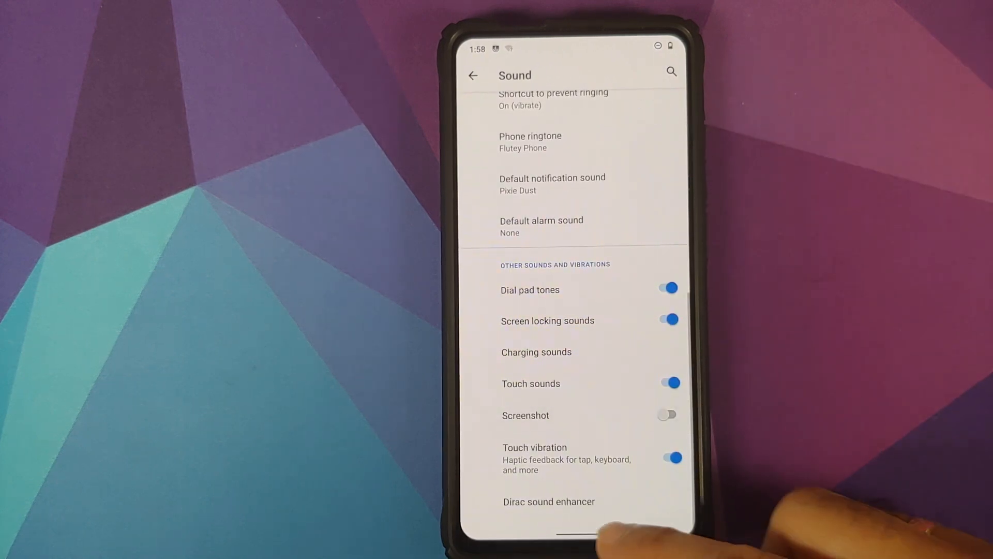
pyautogui.click(472, 75)
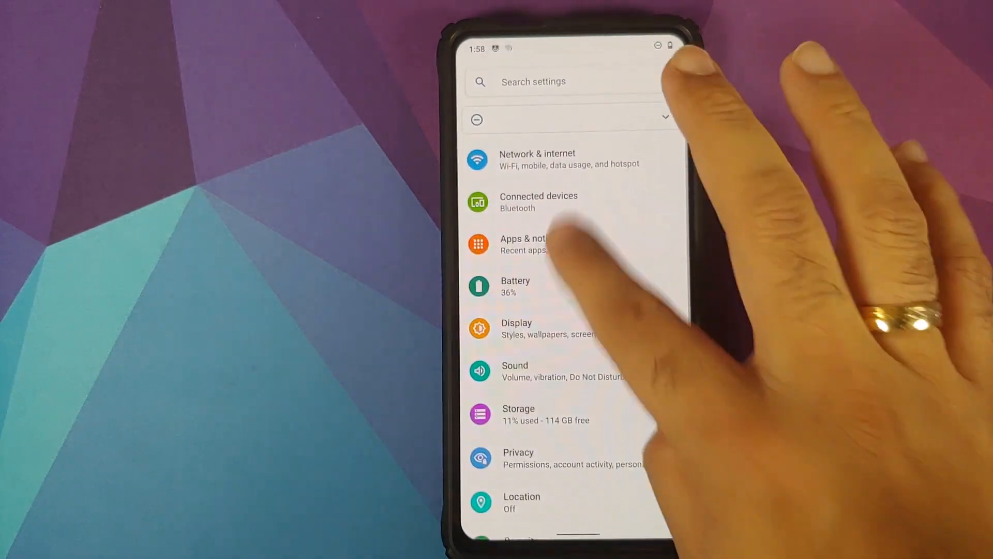